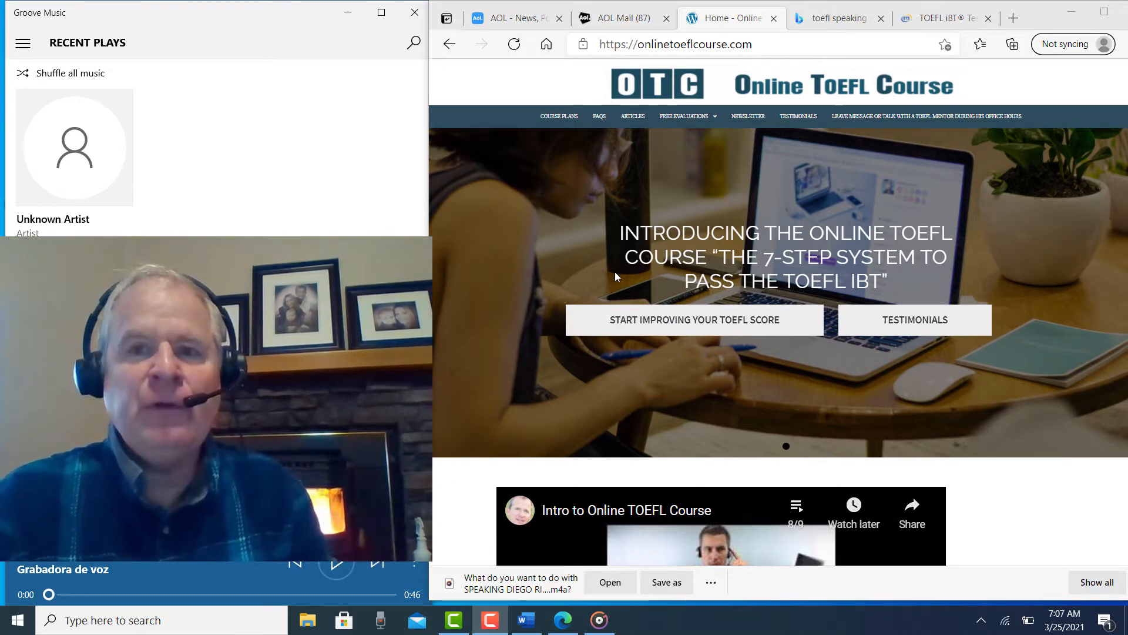
Play the 46-second 'Grabadora de voz' recording in Groove Music alongside the rubrics PDF.
left_click(945, 18)
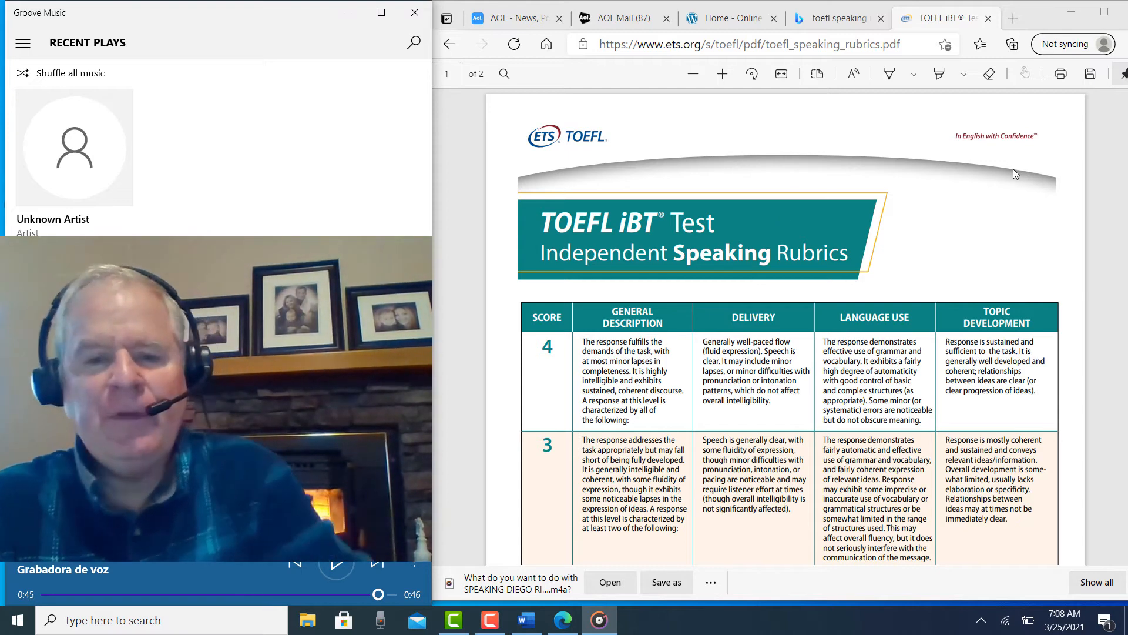
Scroll the TOEFL speaking rubrics PDF to show score levels 4 through 1.
scroll("down", 3)
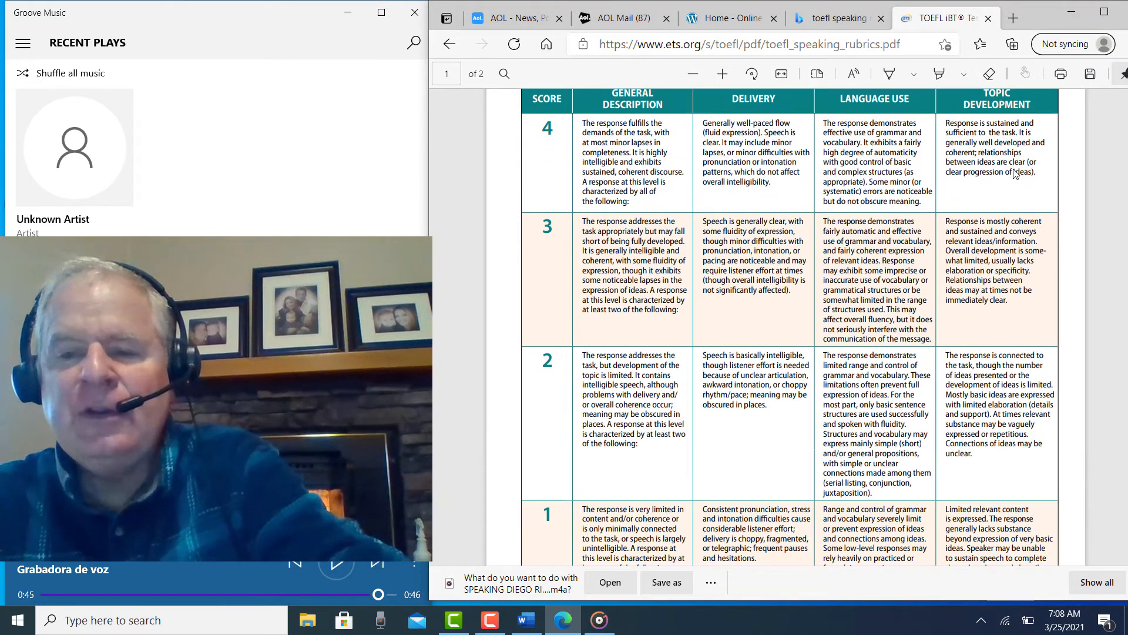
scroll("down", 3)
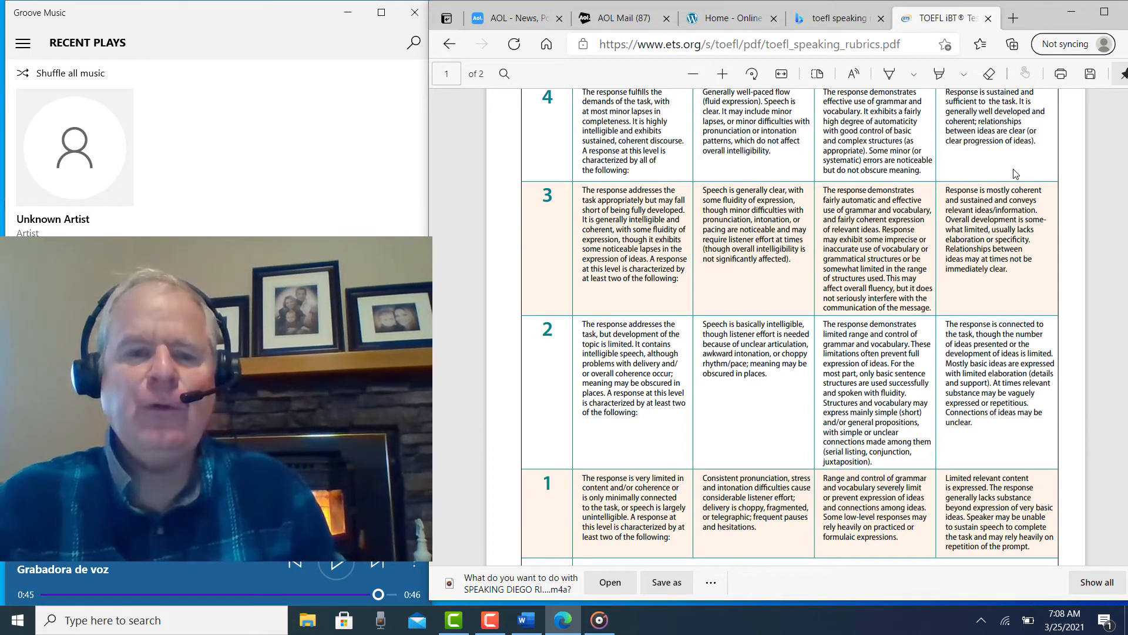
mouse_move(990, 176)
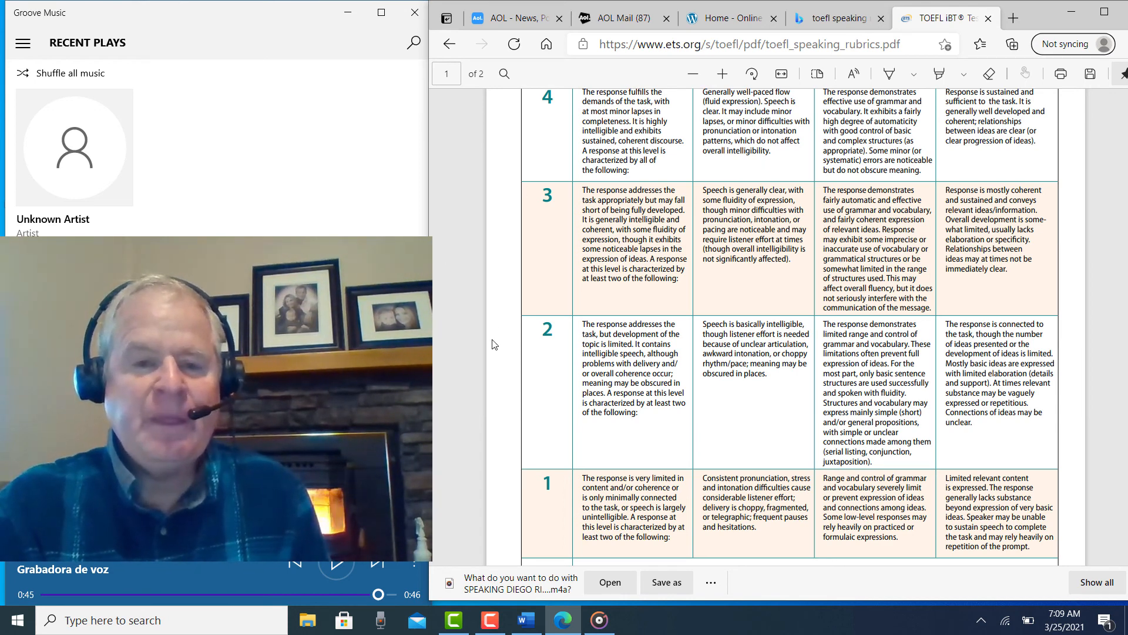
left_click(490, 620)
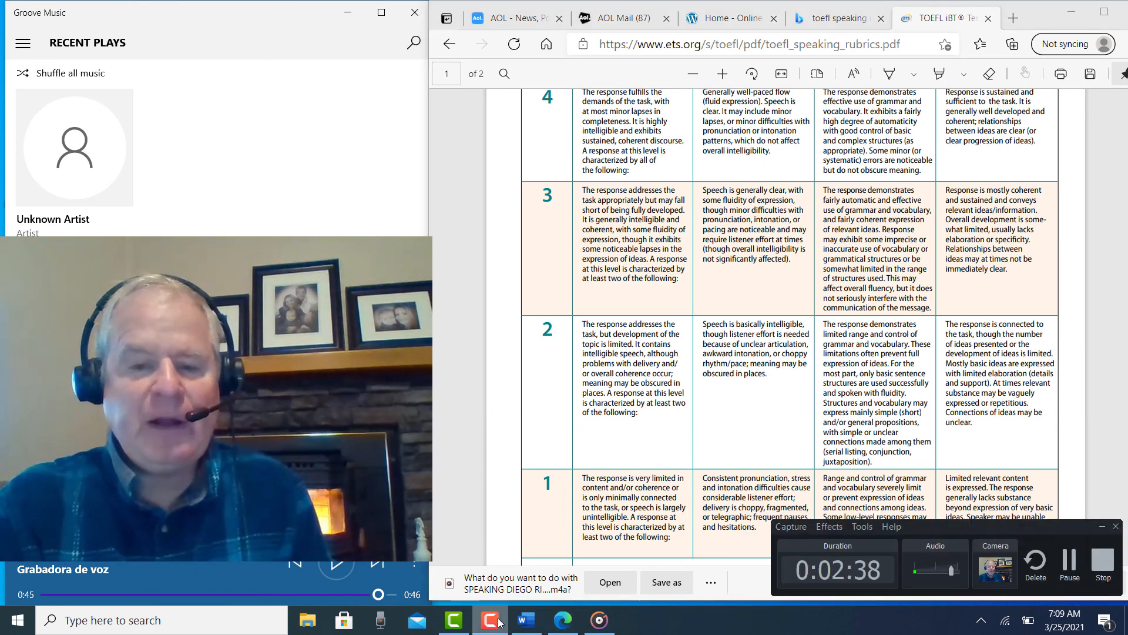